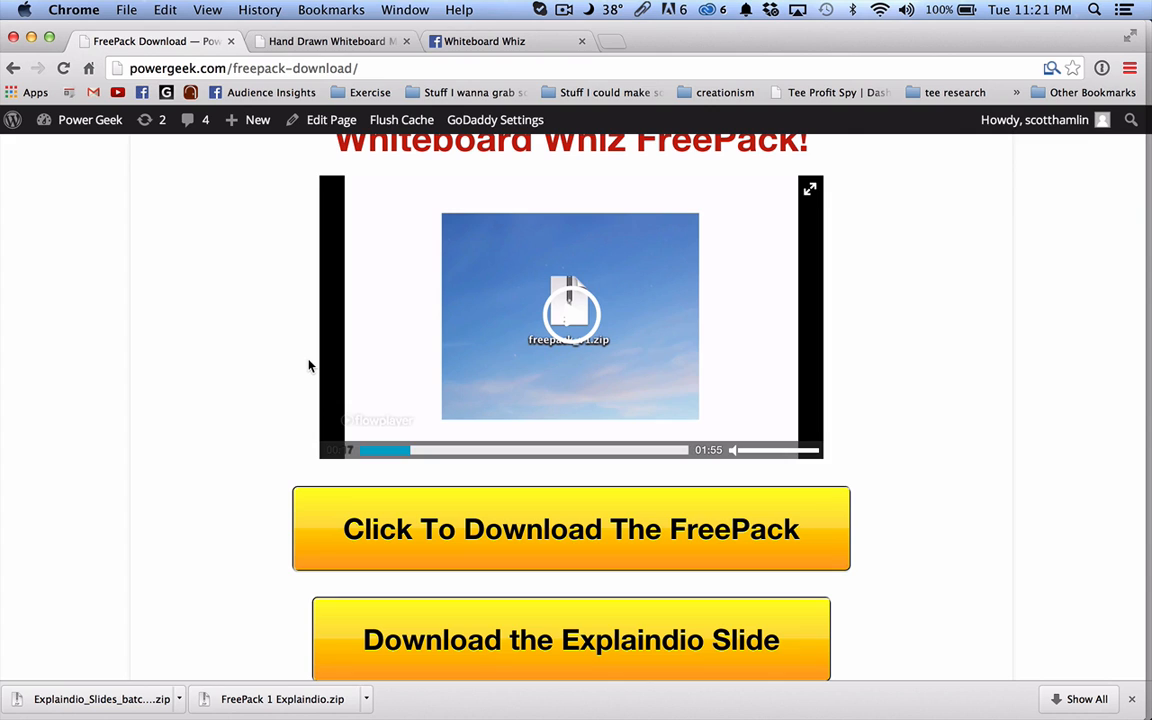
pyautogui.moveTo(332, 423)
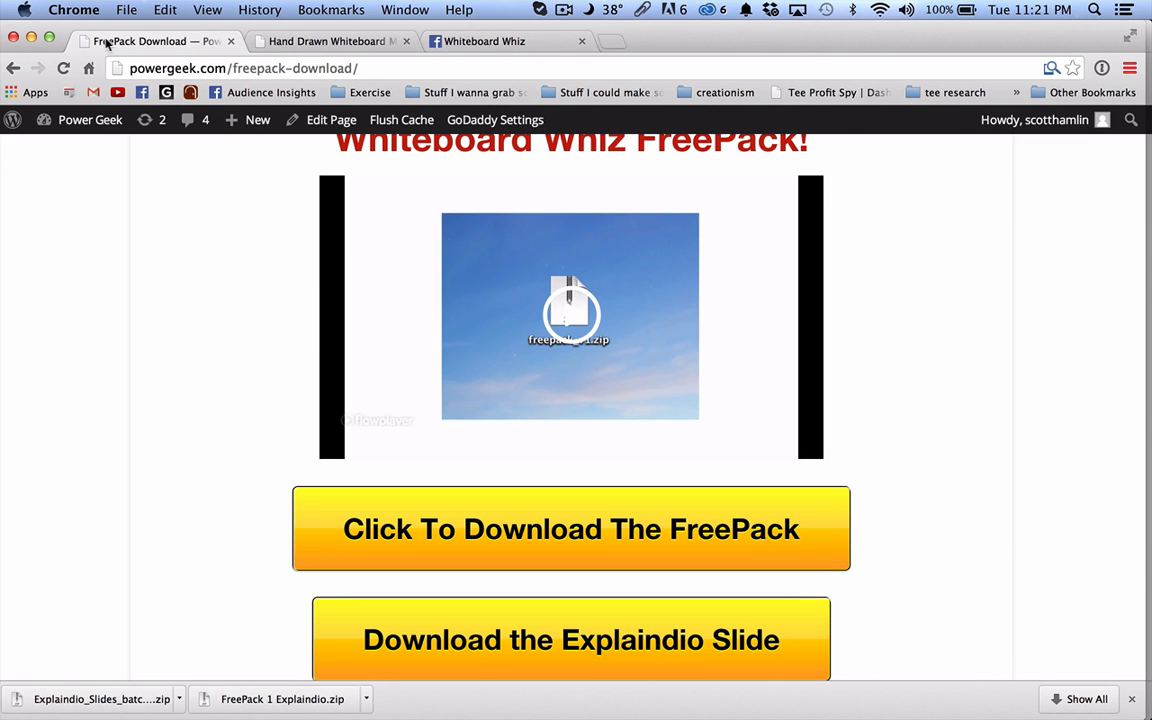
pyautogui.moveTo(560, 632)
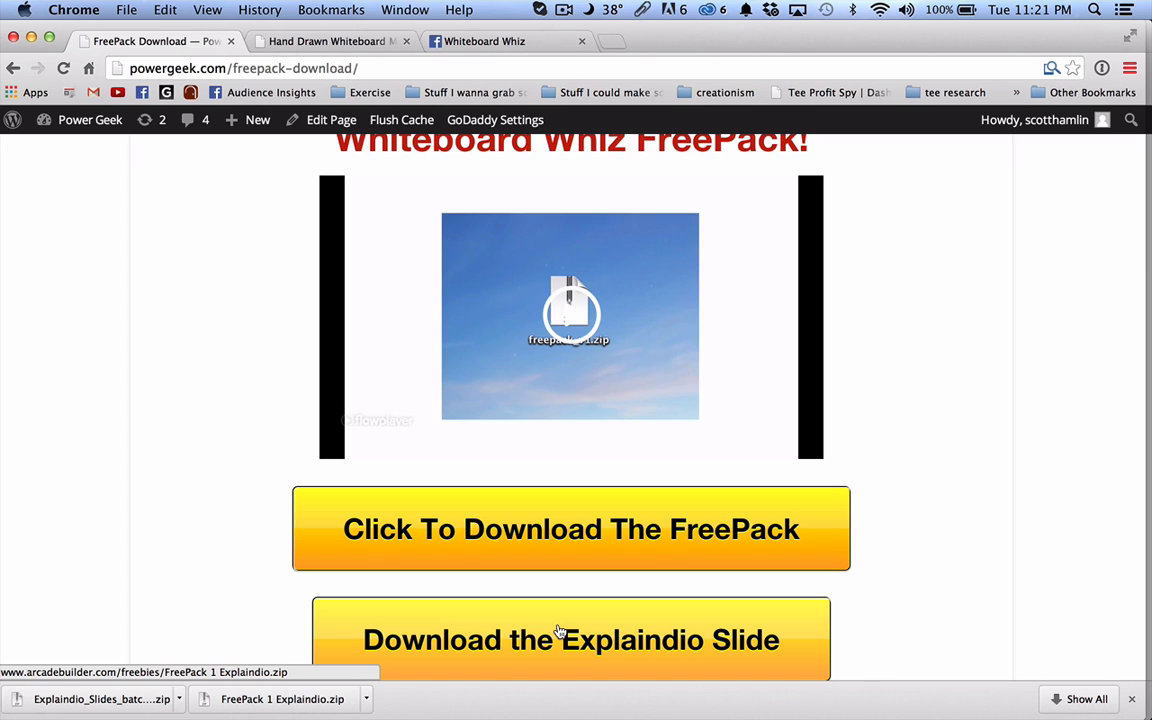
pyautogui.moveTo(755, 644)
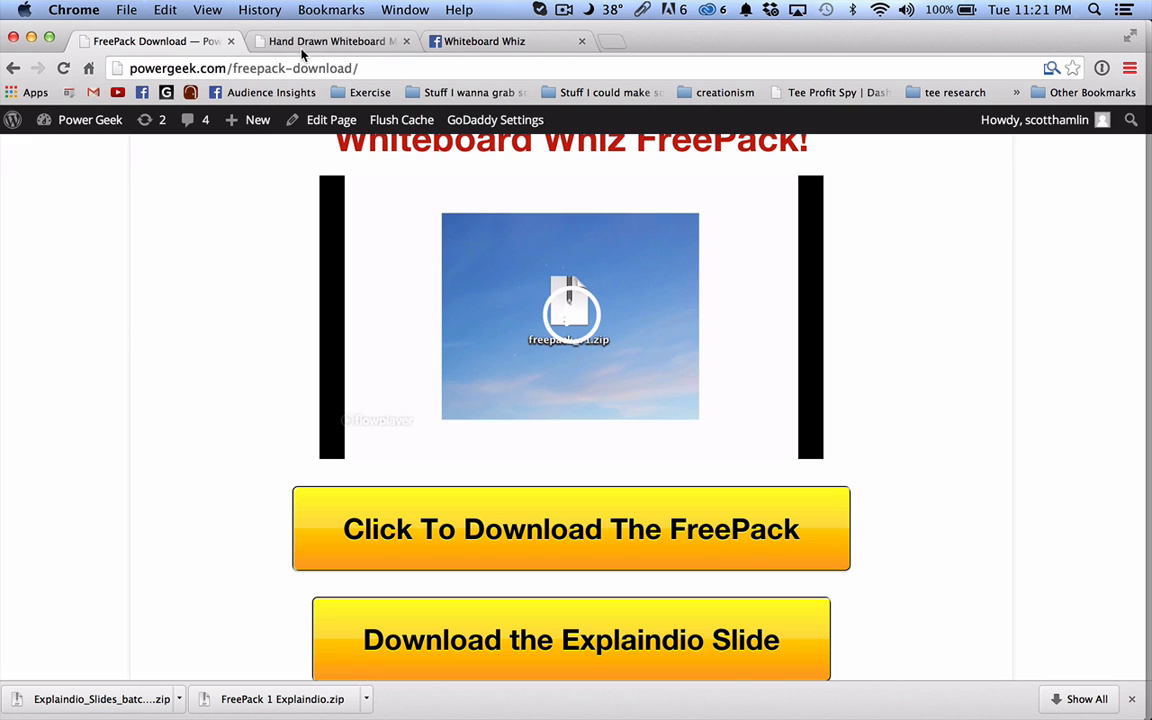
# View the dashboard's Content Downloads, then switch to the empty money_tree project in Explaindio
pyautogui.click(330, 41)
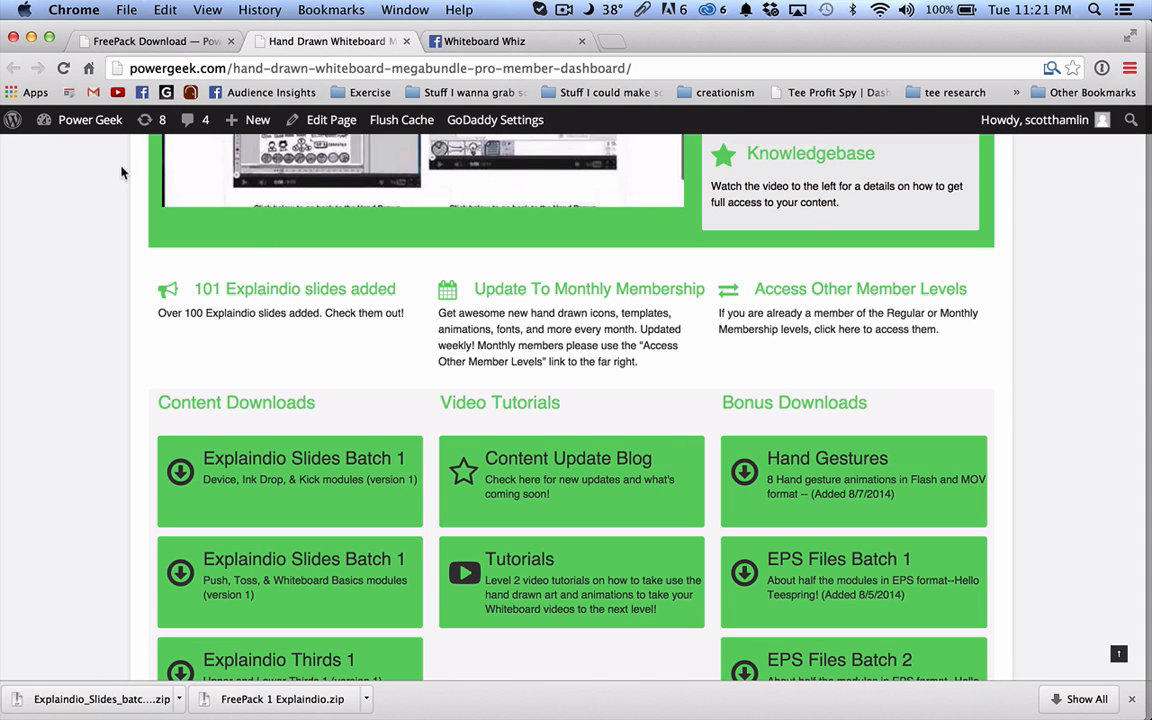
pyautogui.scroll(-3)
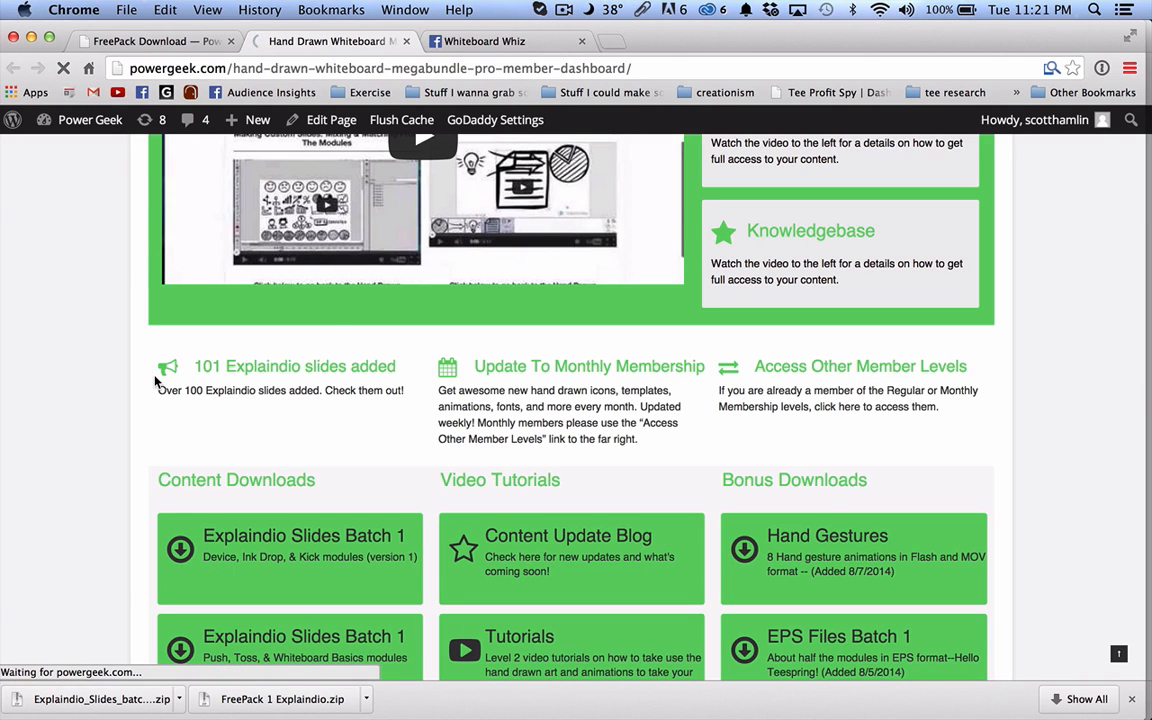
pyautogui.click(860, 365)
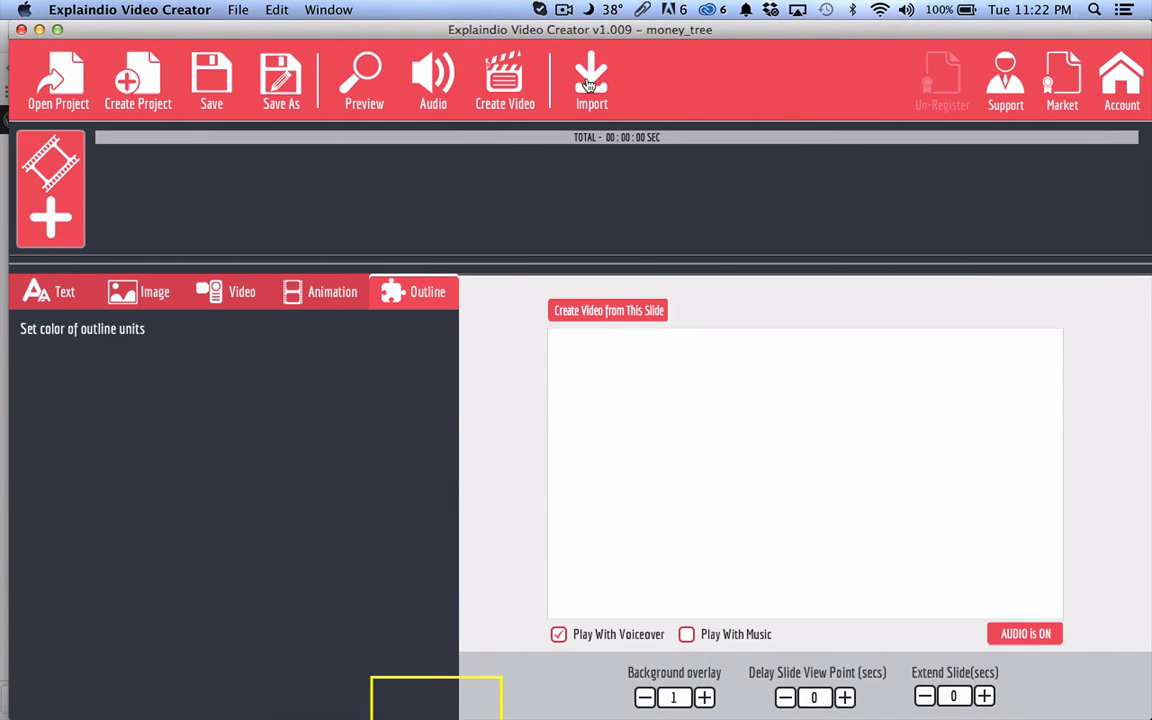
# Set the Desktop FreePack 1 folder as the flash-software slide pack to import
pyautogui.click(591, 80)
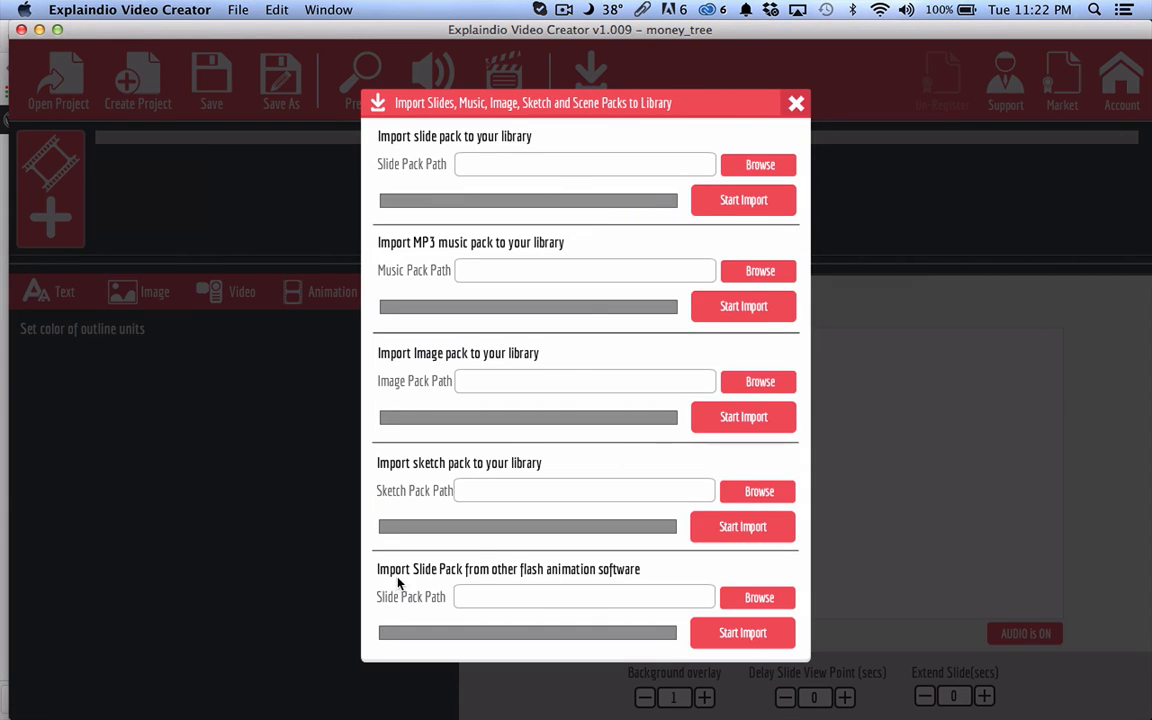
pyautogui.moveTo(785, 607)
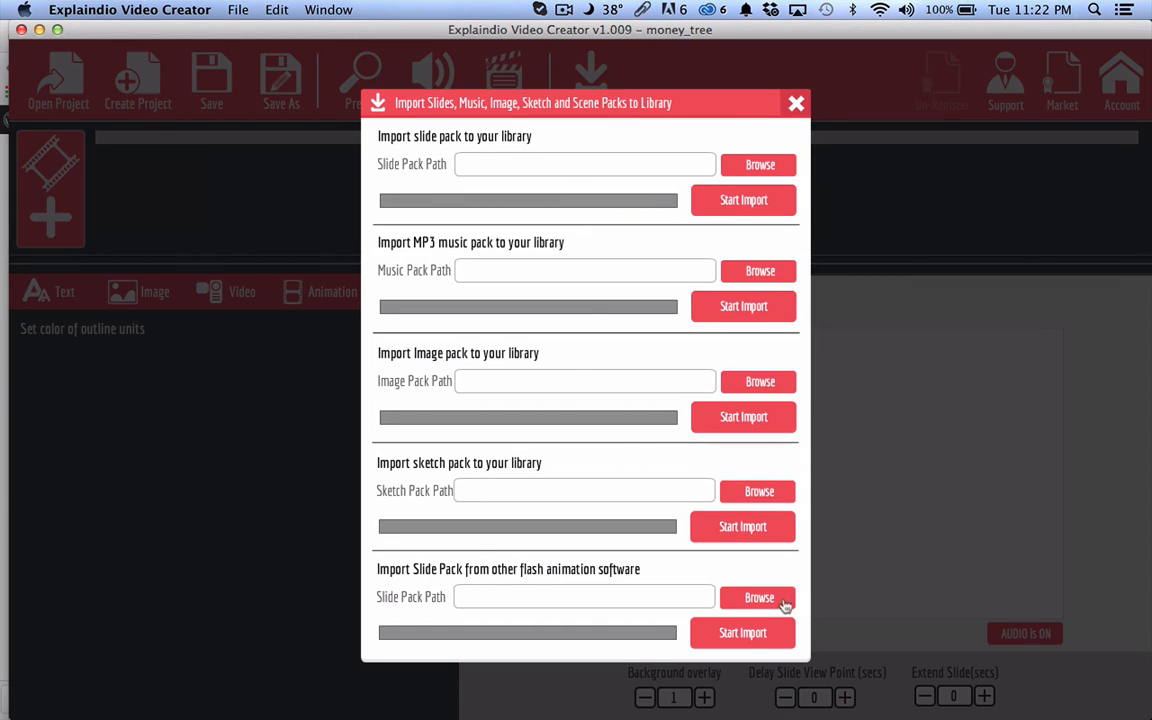
pyautogui.click(759, 597)
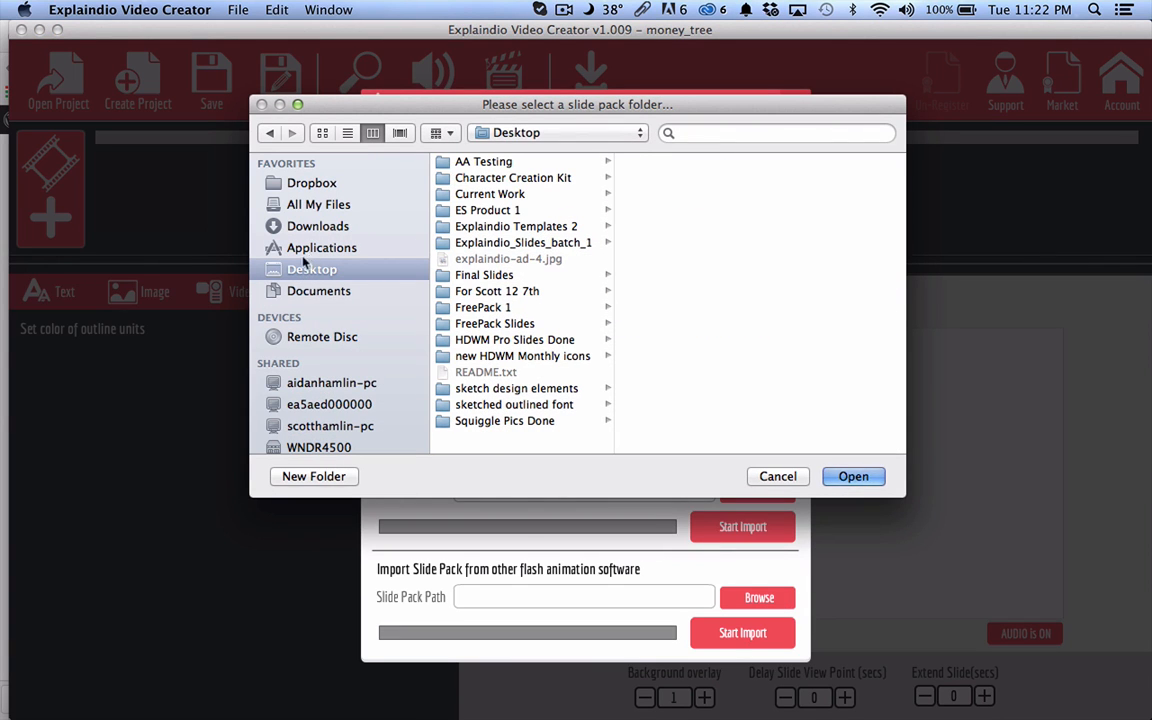
pyautogui.click(483, 307)
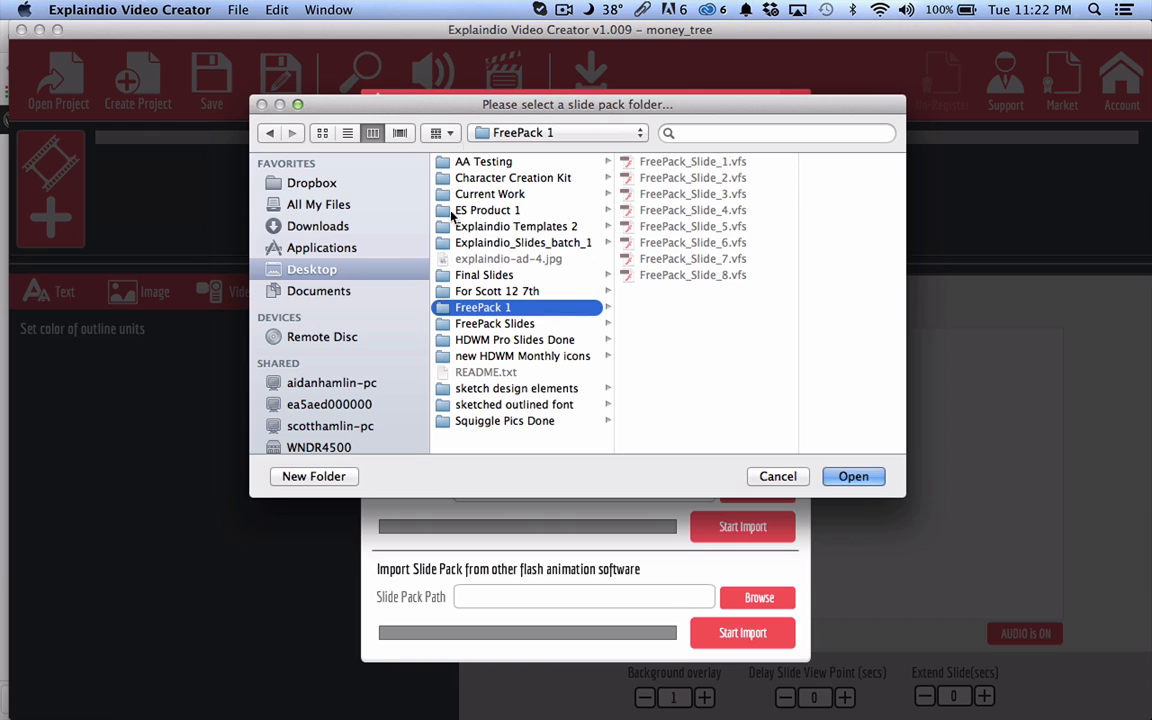
pyautogui.moveTo(490, 323)
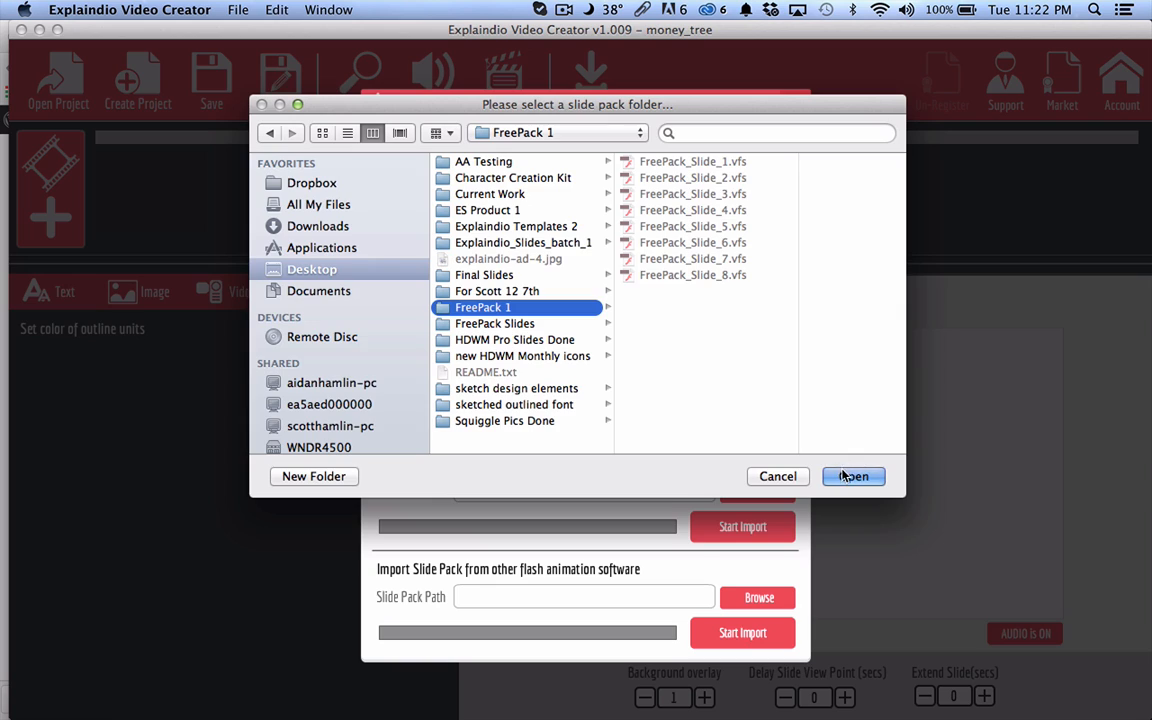
pyautogui.click(853, 476)
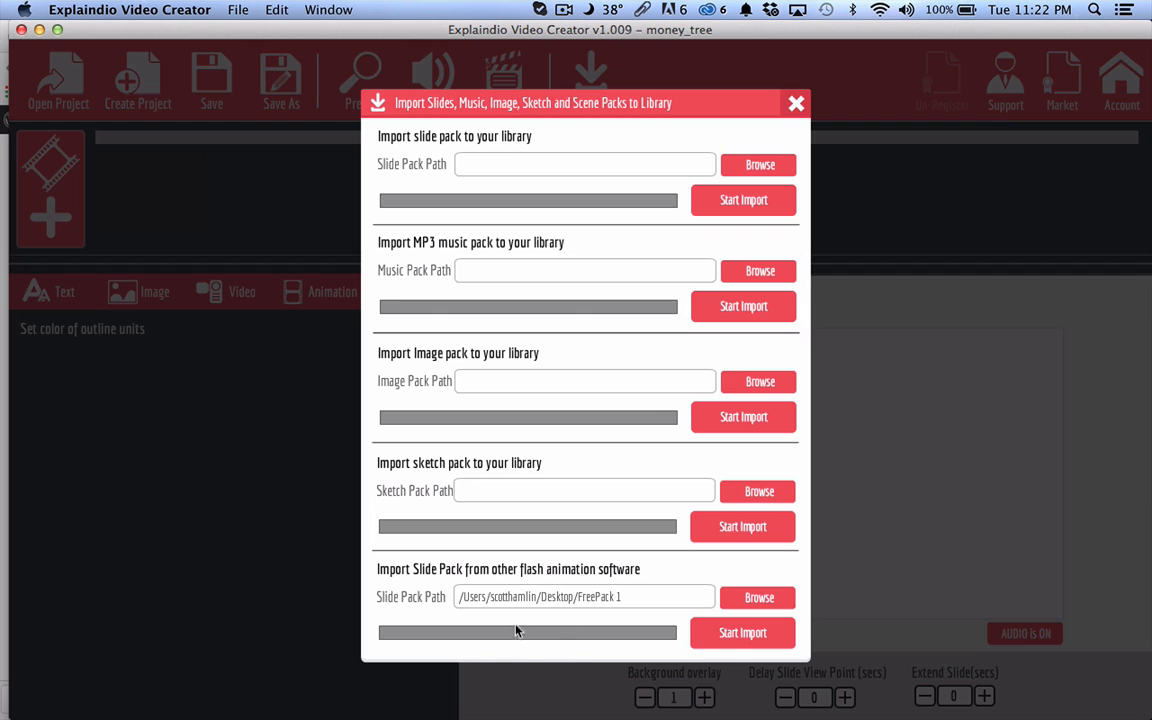
pyautogui.moveTo(543, 618)
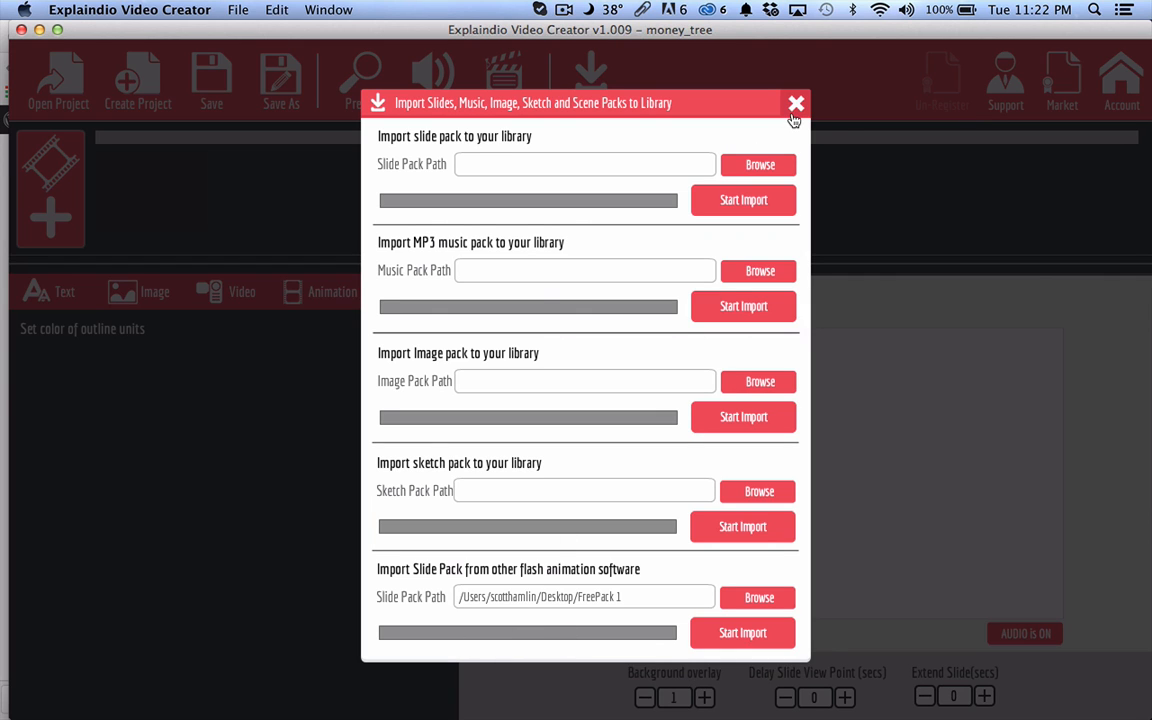
# Point the slide pack import at HDWM Devices, then HDWM Ink Drop, from Explaindio_Slides_batch_1
pyautogui.click(796, 103)
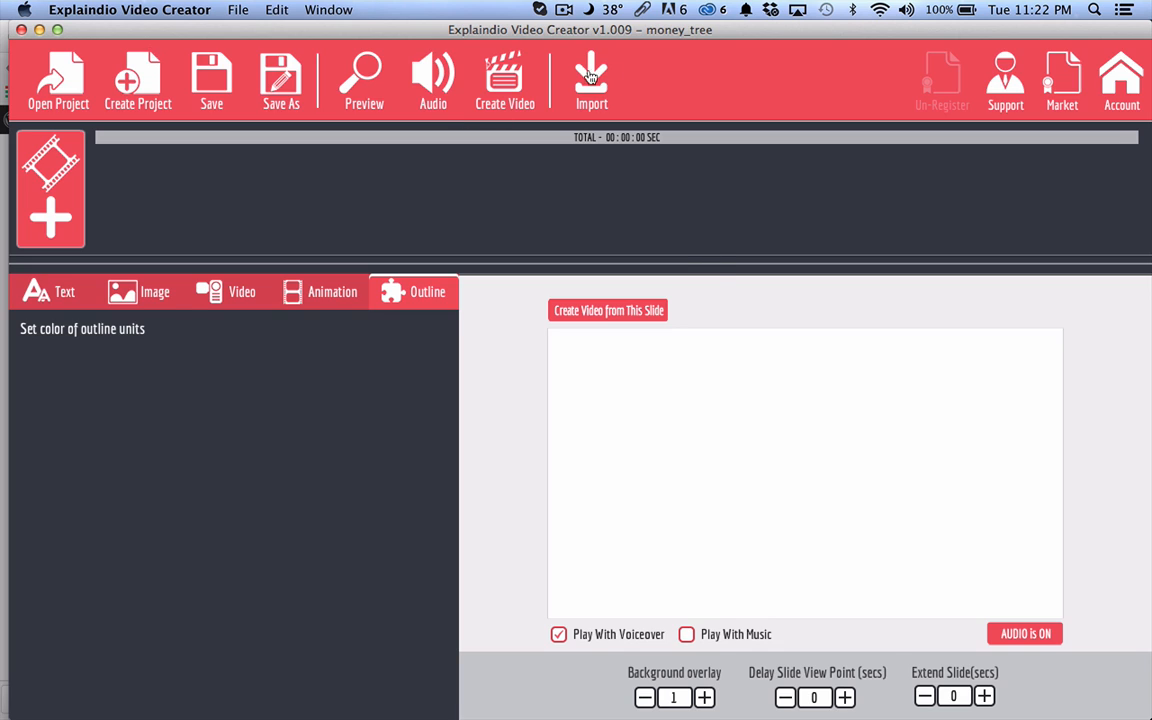
pyautogui.click(591, 80)
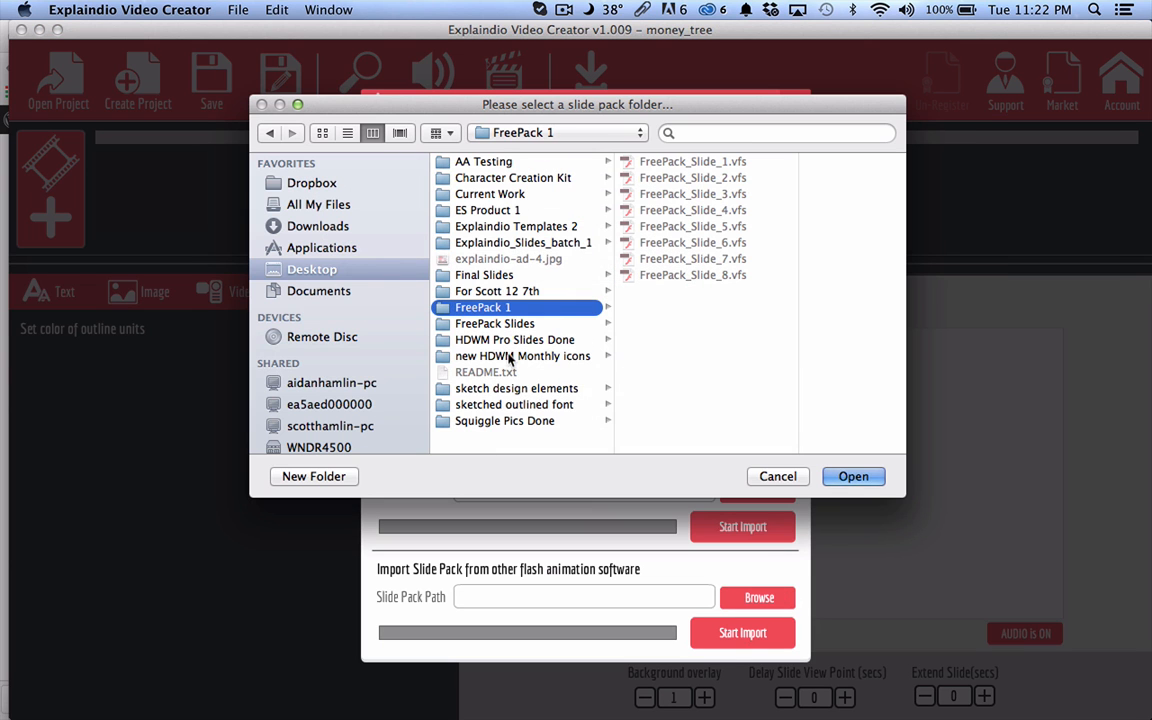
pyautogui.click(523, 242)
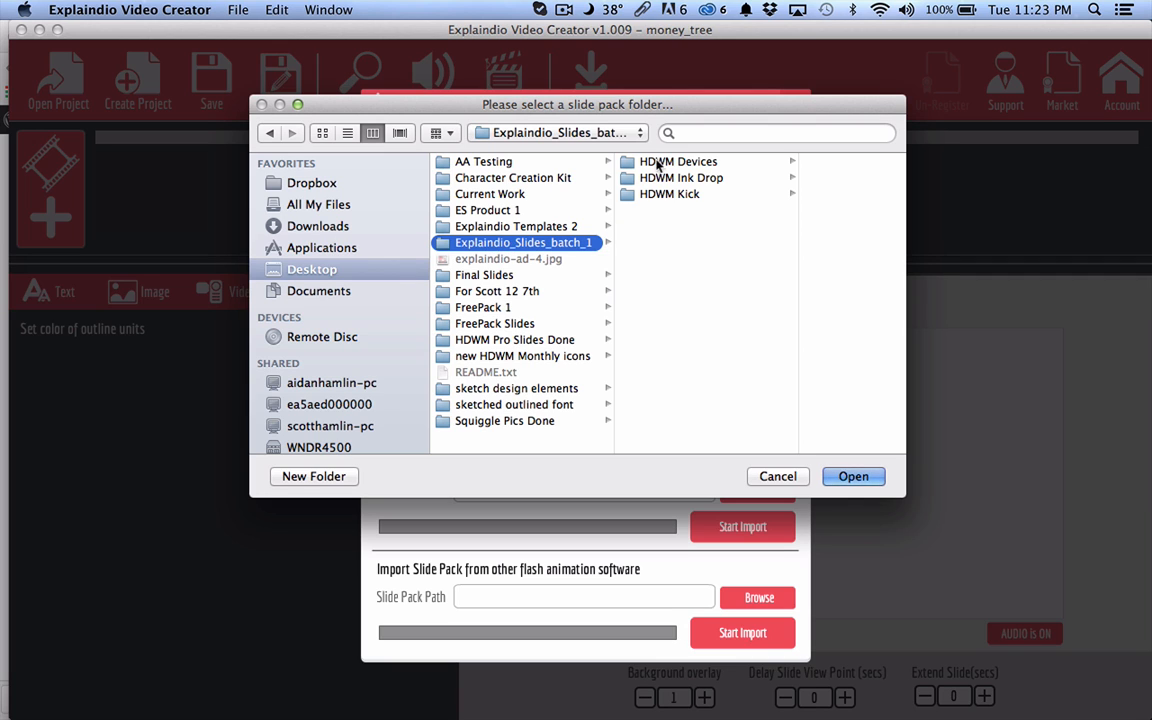
pyautogui.click(678, 161)
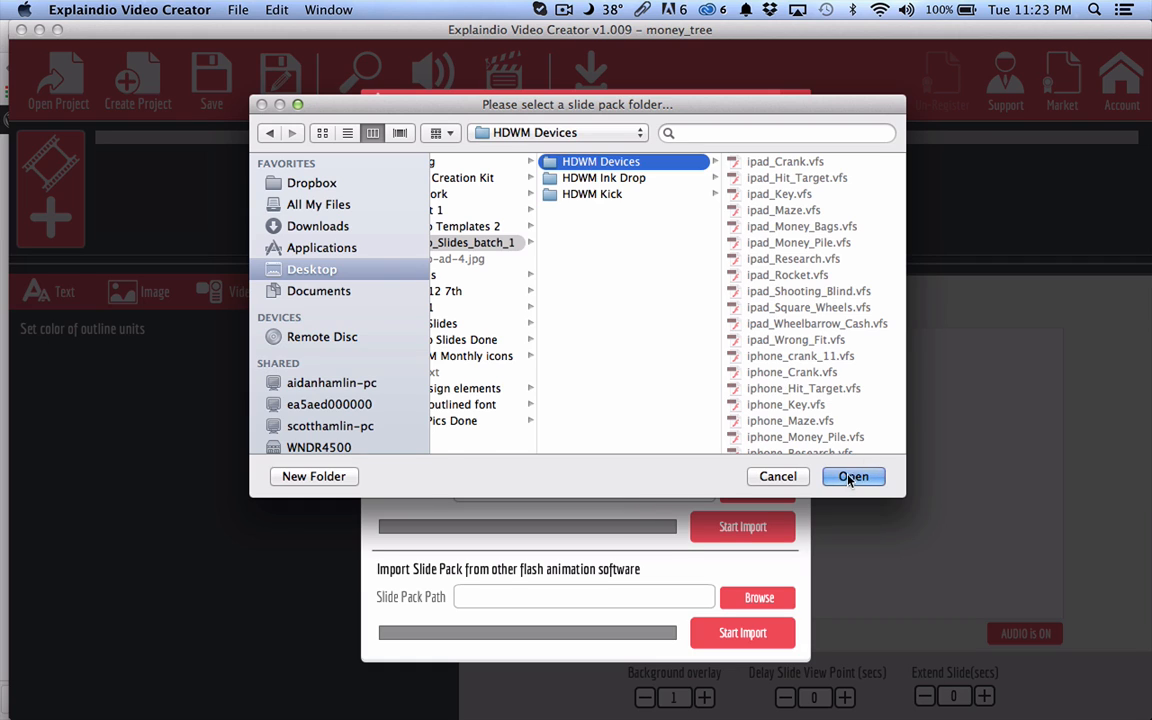
pyautogui.click(852, 476)
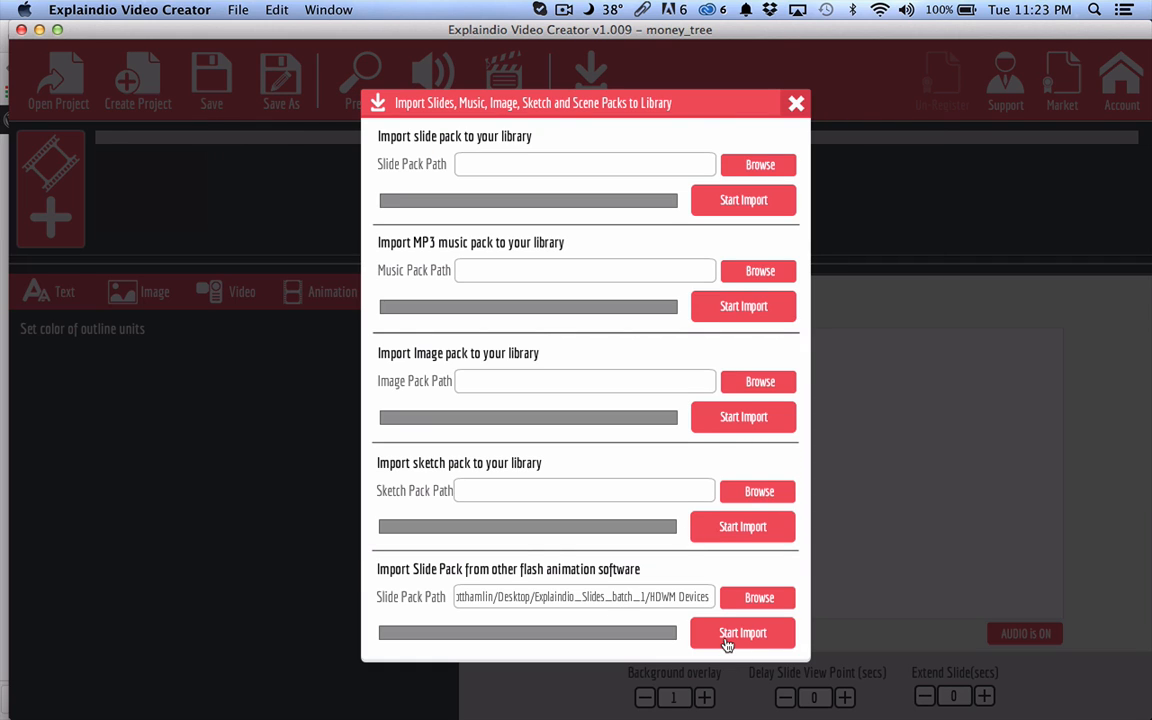
pyautogui.moveTo(499, 438)
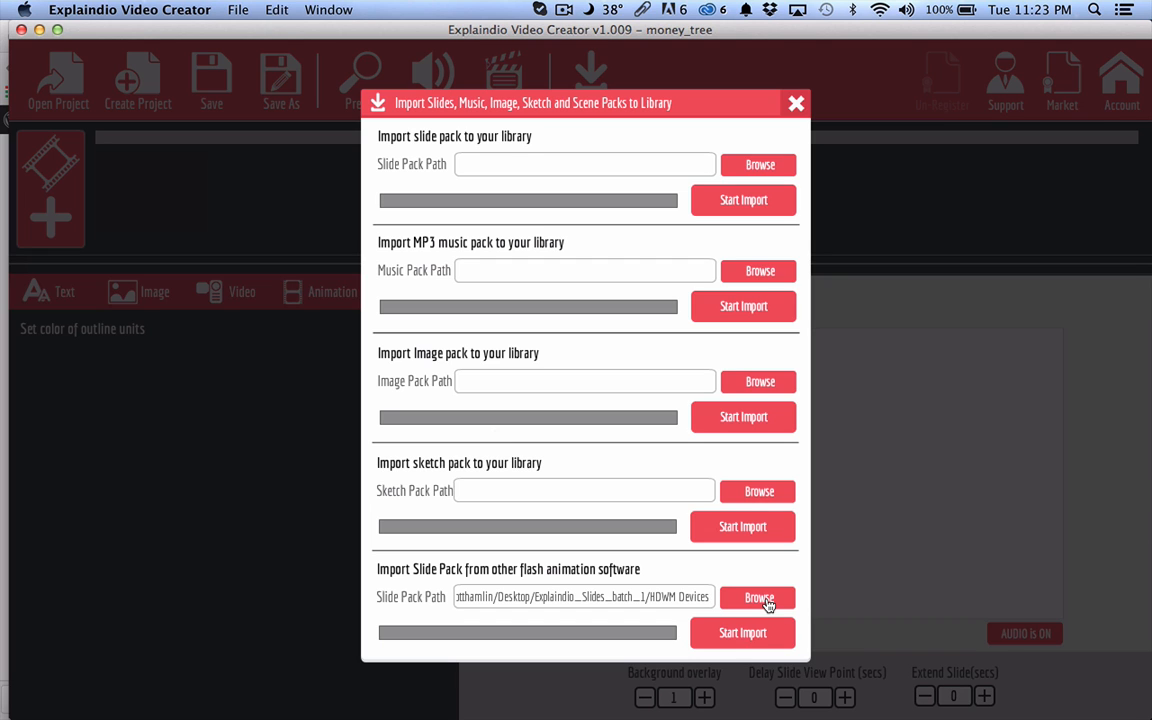
pyautogui.click(759, 597)
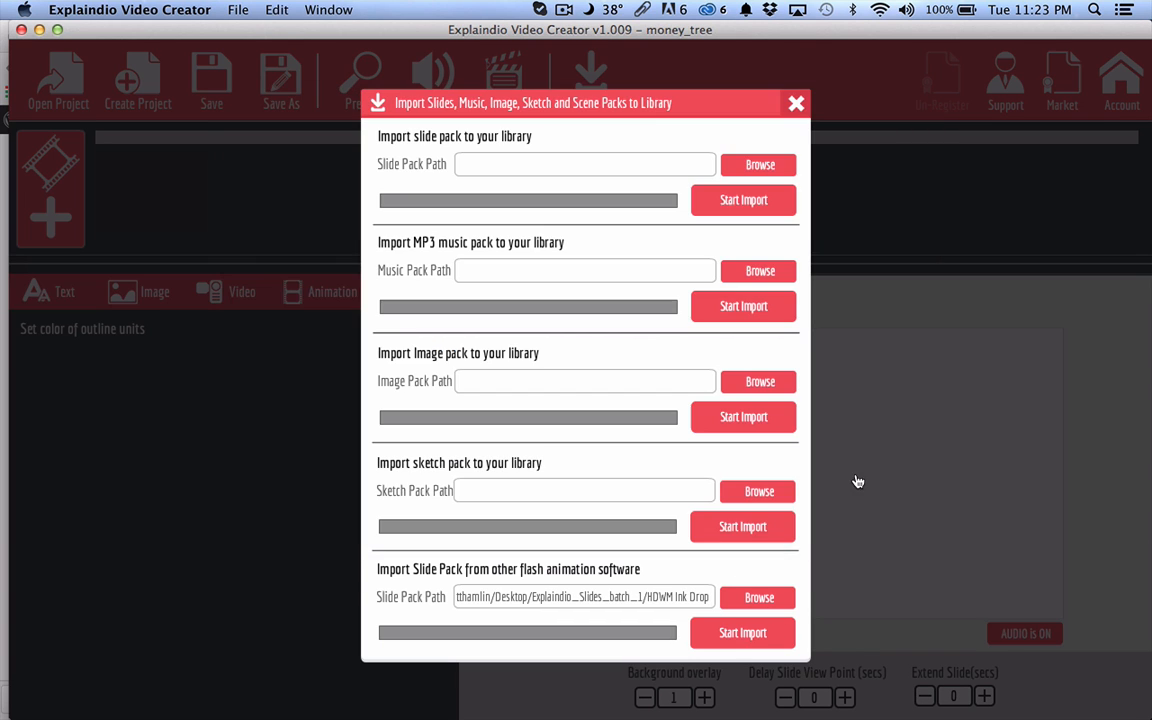
pyautogui.moveTo(762, 145)
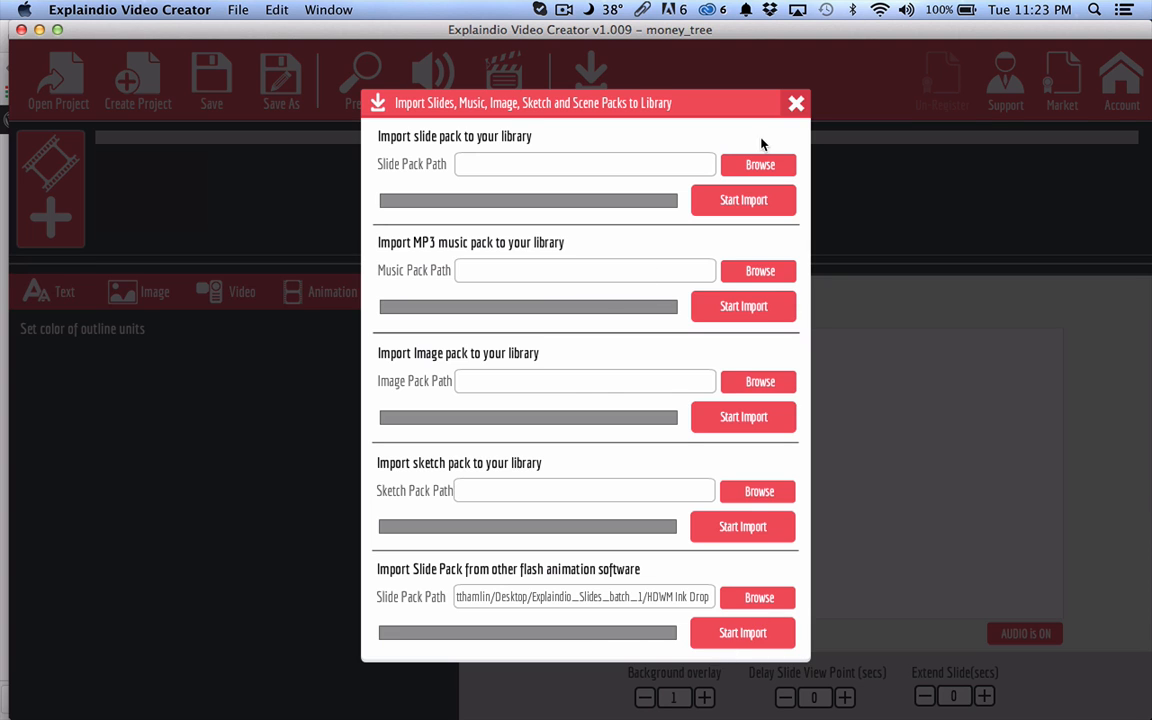
pyautogui.click(796, 103)
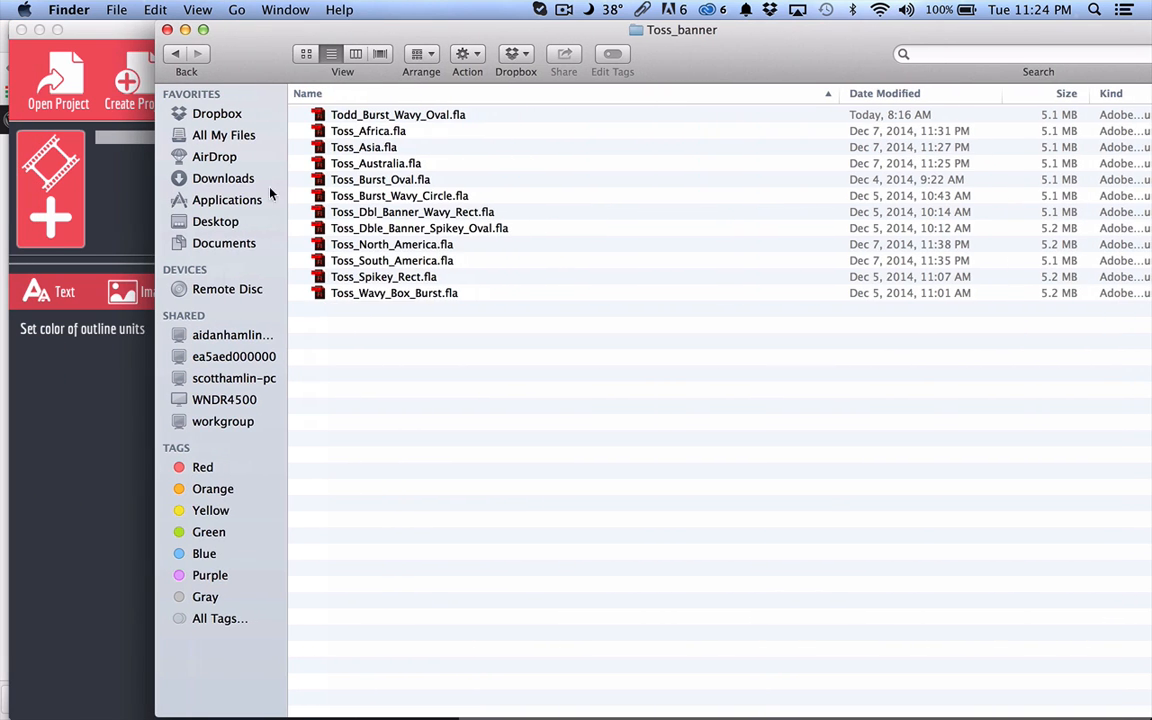
pyautogui.moveTo(237, 203)
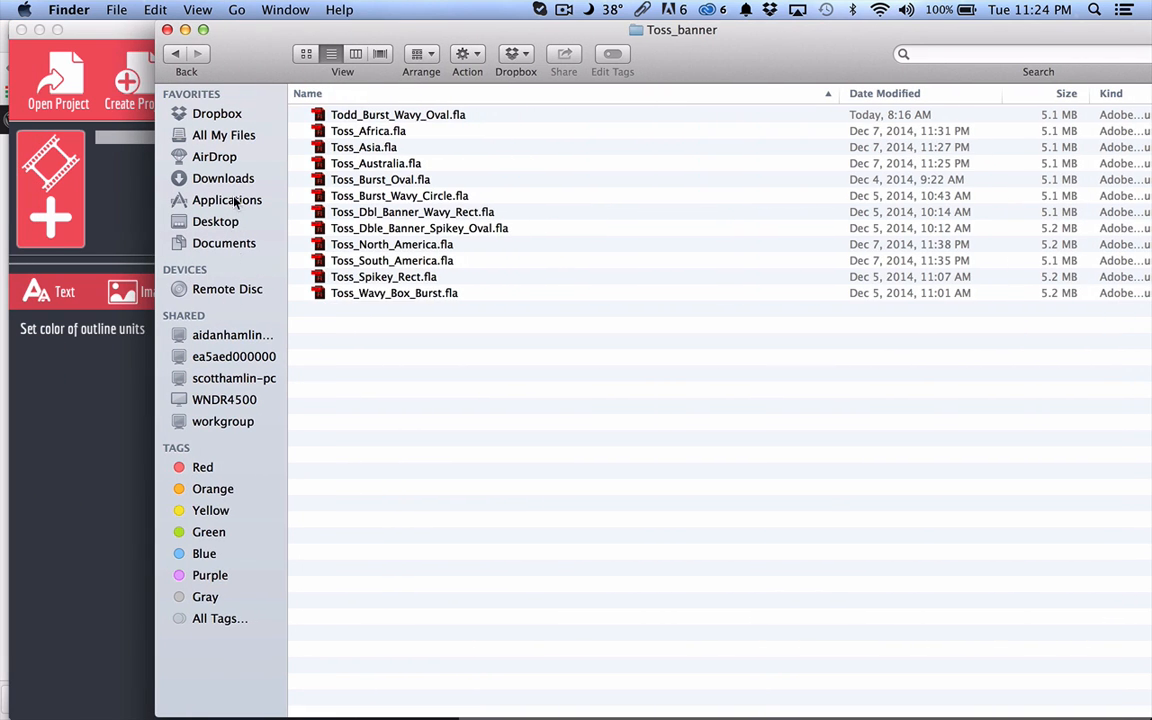
# Go to Finder's Applications folder and right-click the ExplaindioVideoCreator app
pyautogui.click(227, 199)
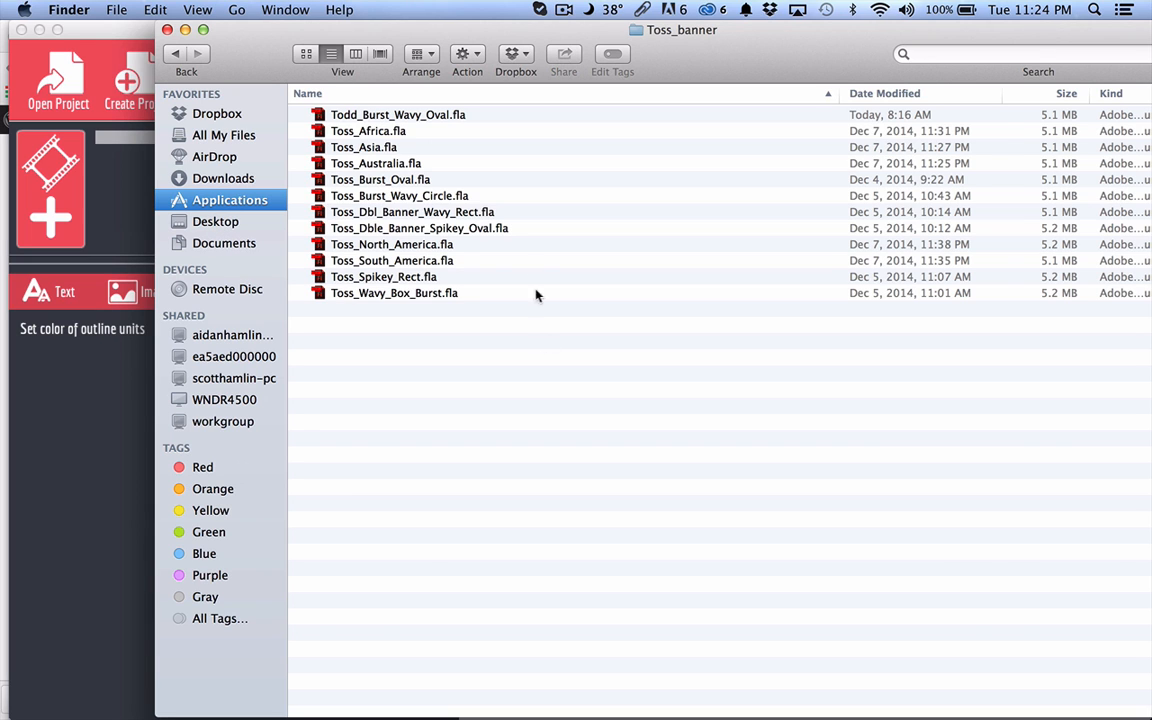
pyautogui.click(229, 200)
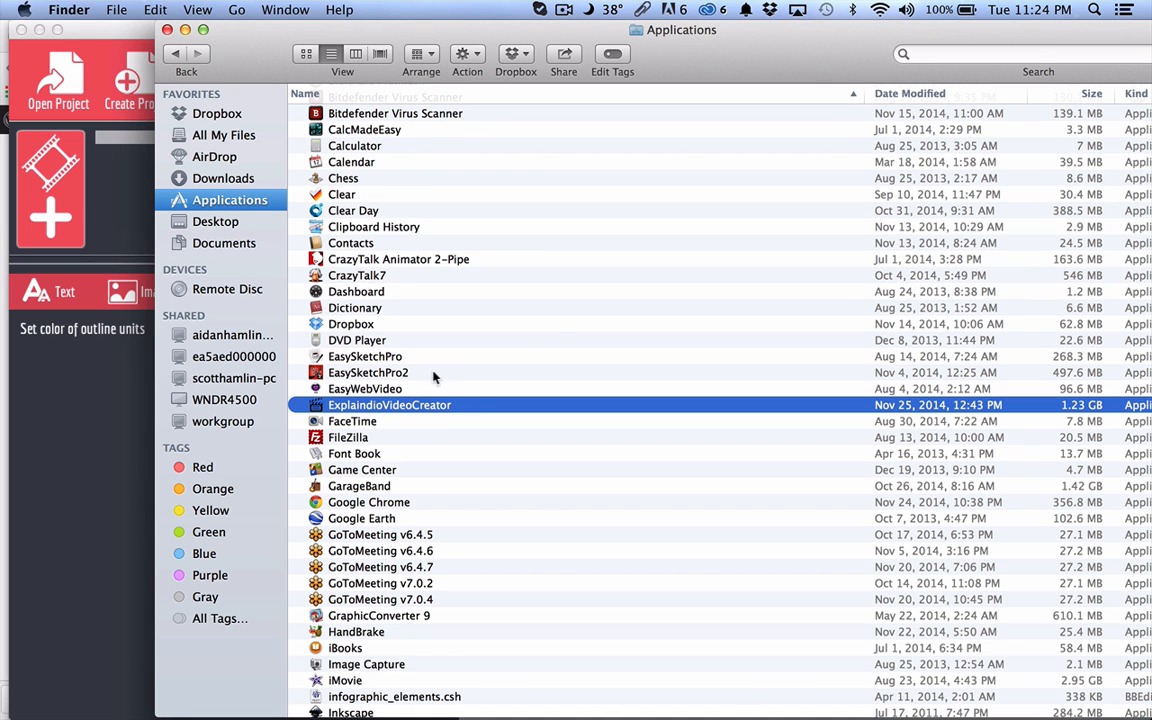
pyautogui.moveTo(417, 411)
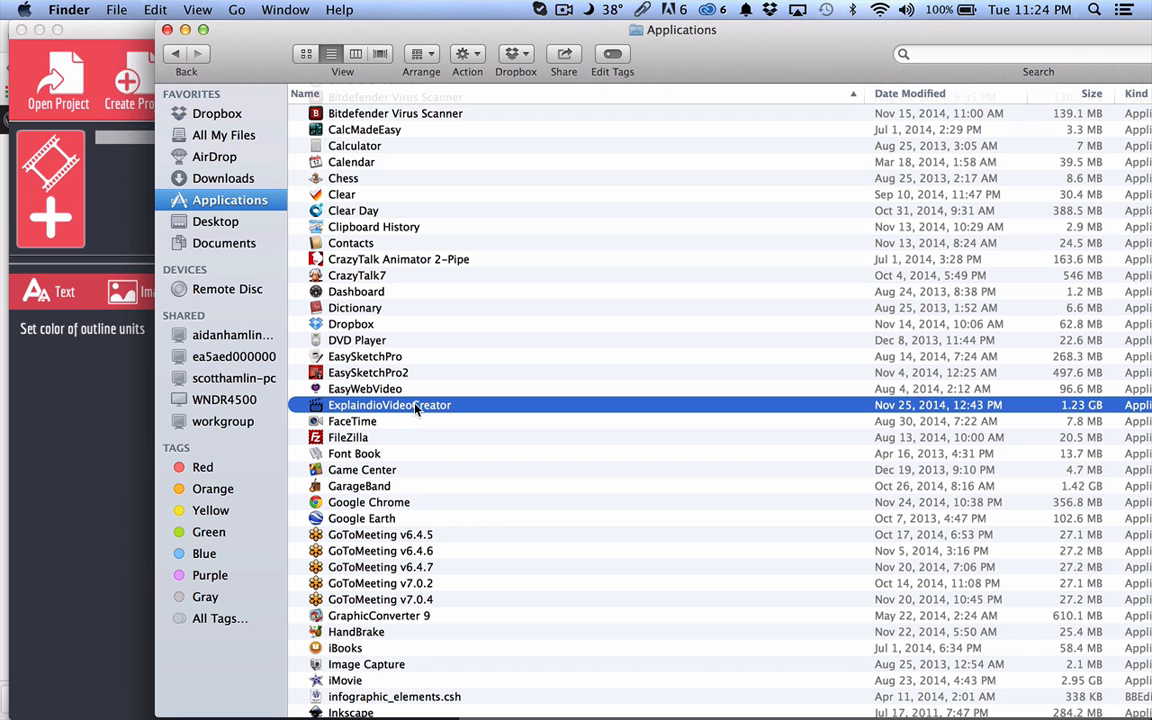
pyautogui.rightClick(390, 405)
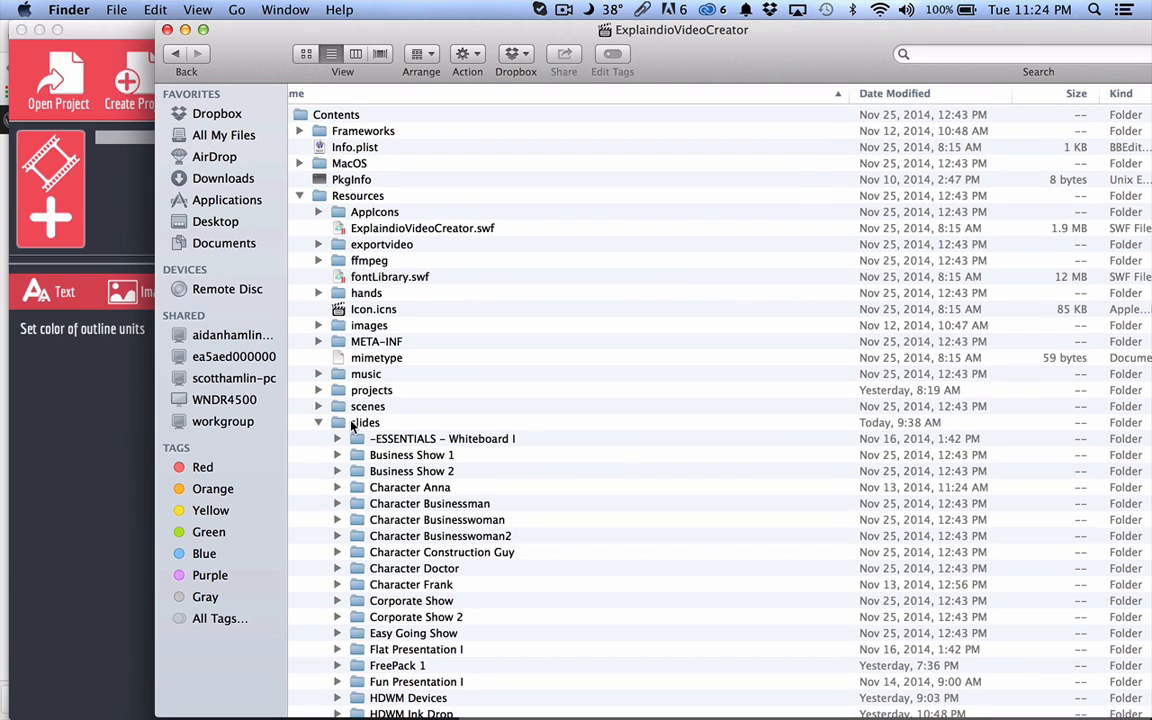
# Scroll the app's Resources slides folder past packs like HDWM Devices, Ink Drop and Toss
pyautogui.scroll(-3)
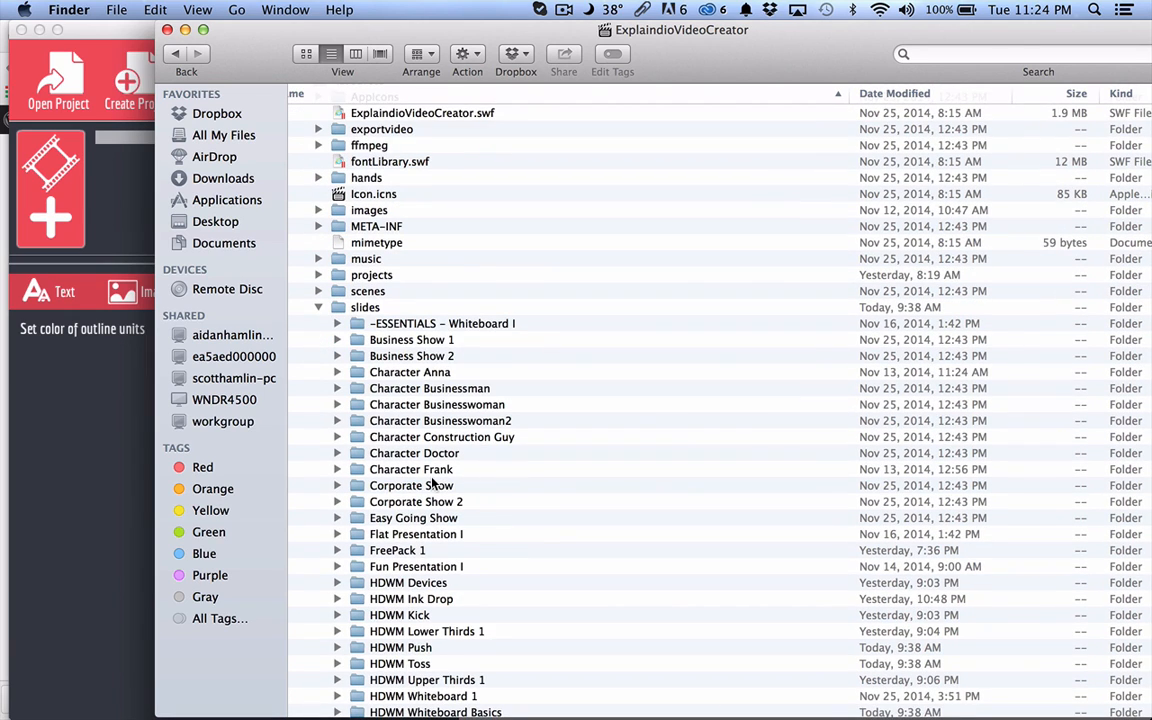
pyautogui.scroll(-3)
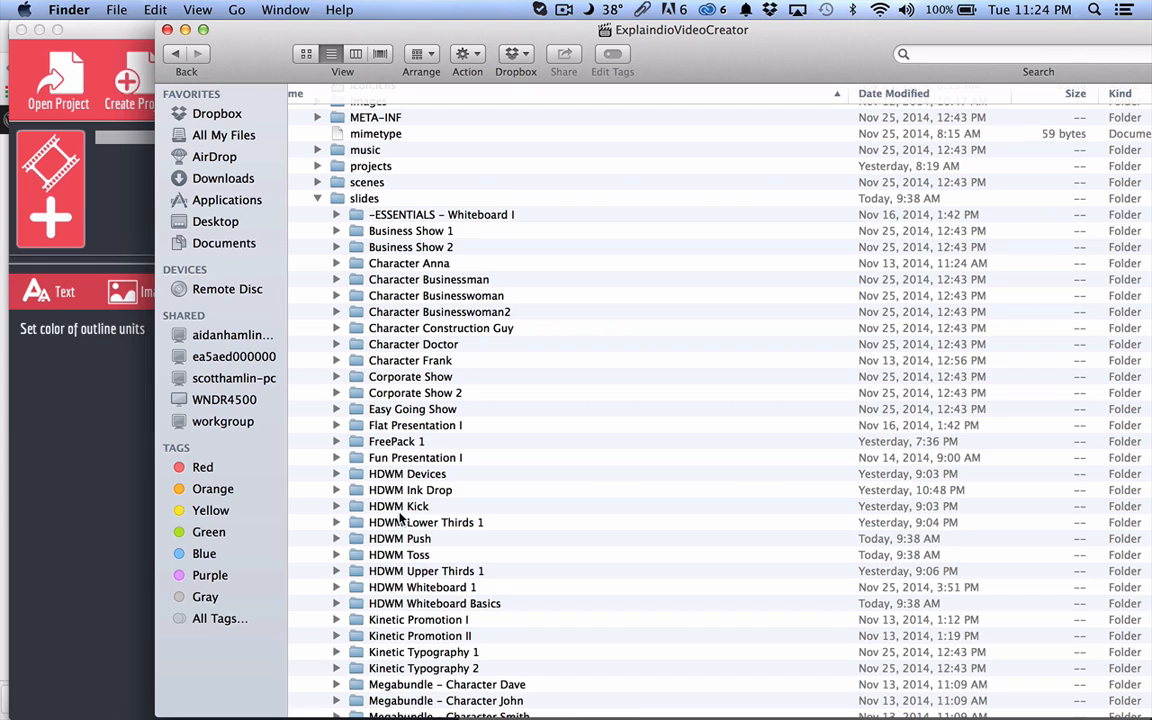
pyautogui.scroll(-3)
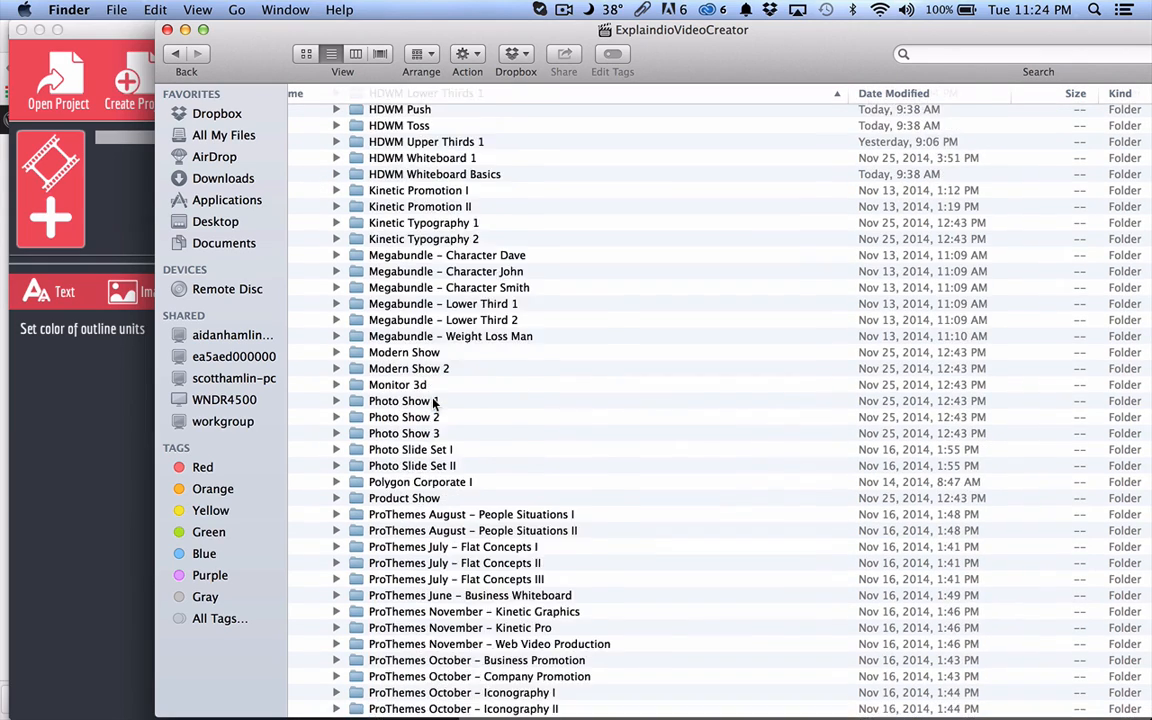
pyautogui.scroll(-3)
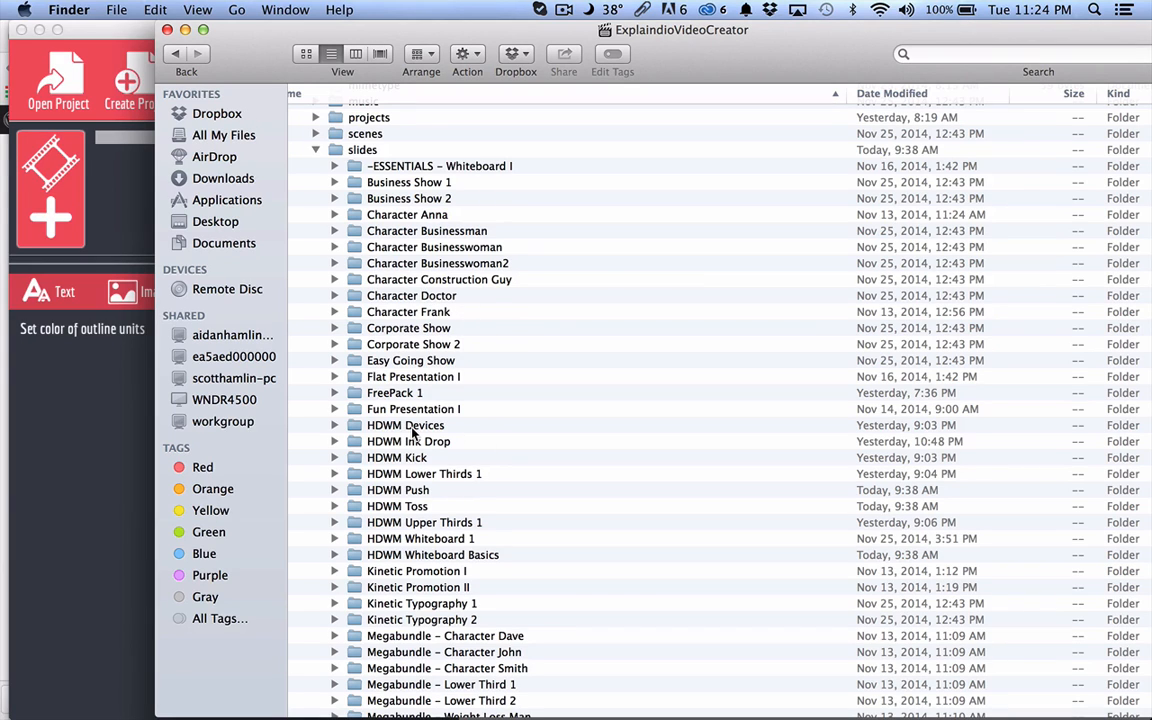
pyautogui.moveTo(446, 325)
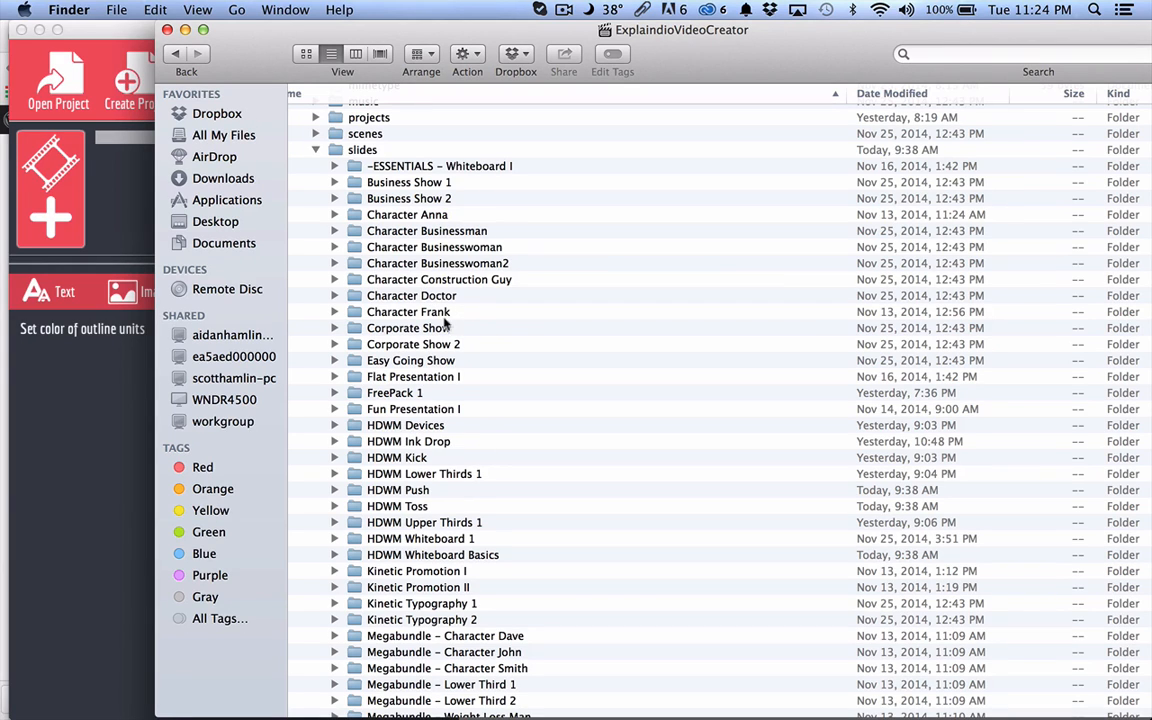
pyautogui.moveTo(378, 430)
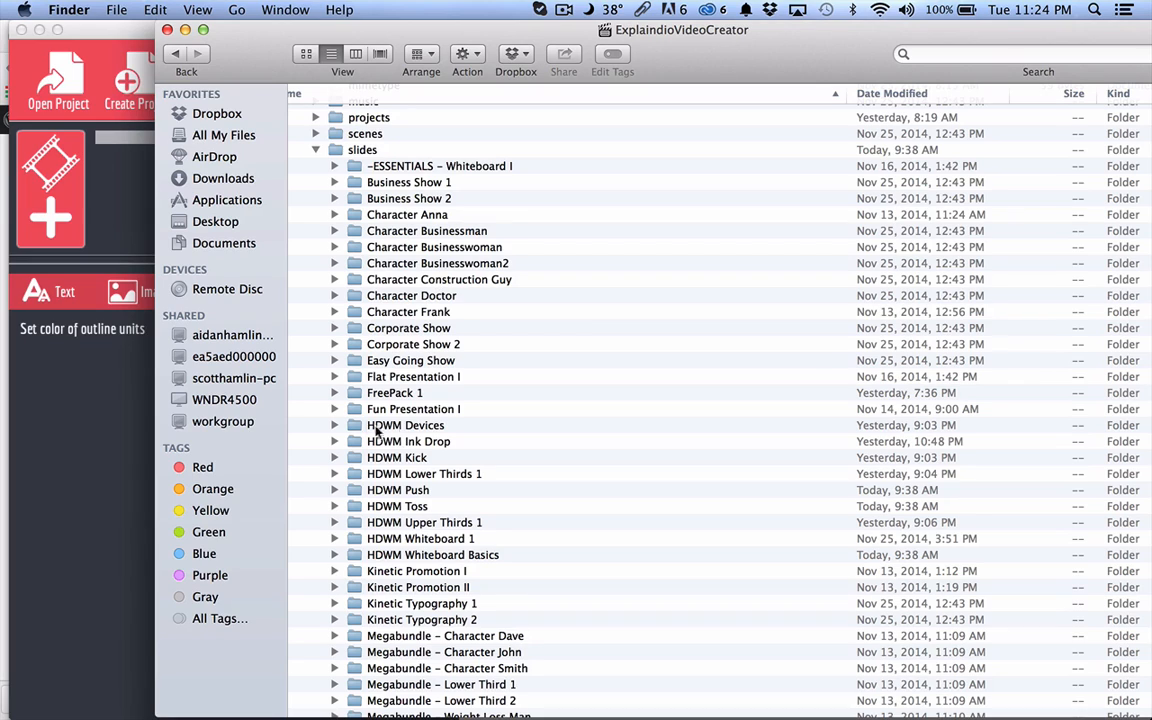
pyautogui.moveTo(427, 402)
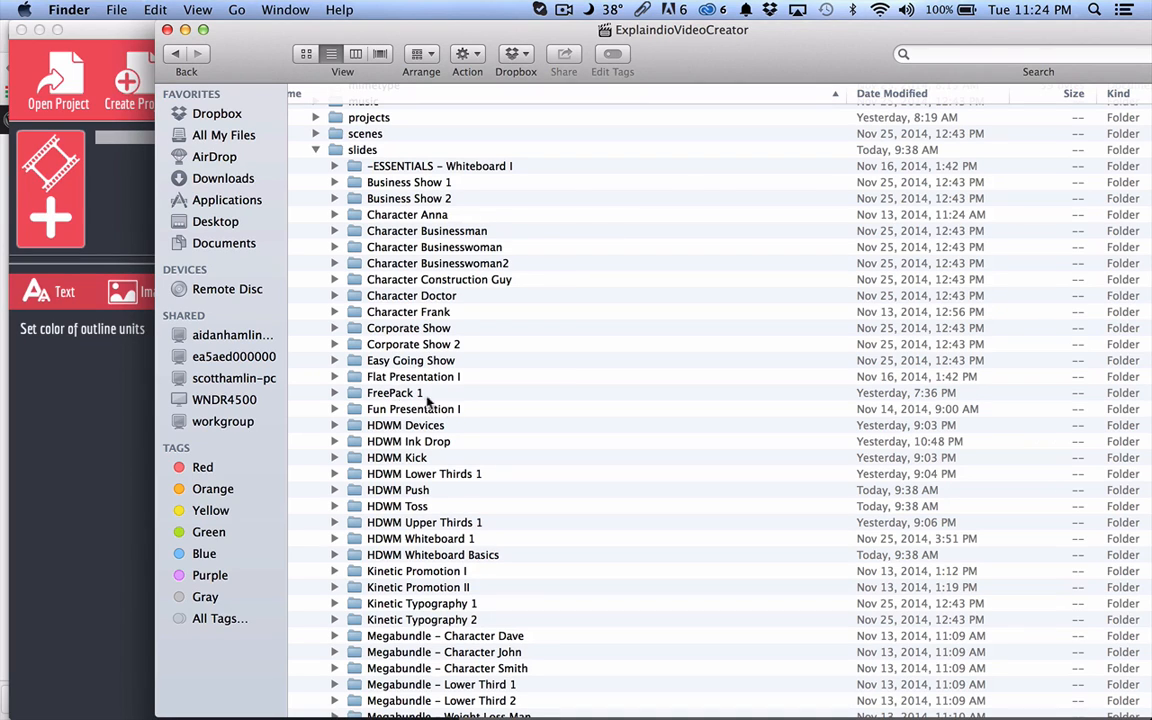
pyautogui.moveTo(425, 400)
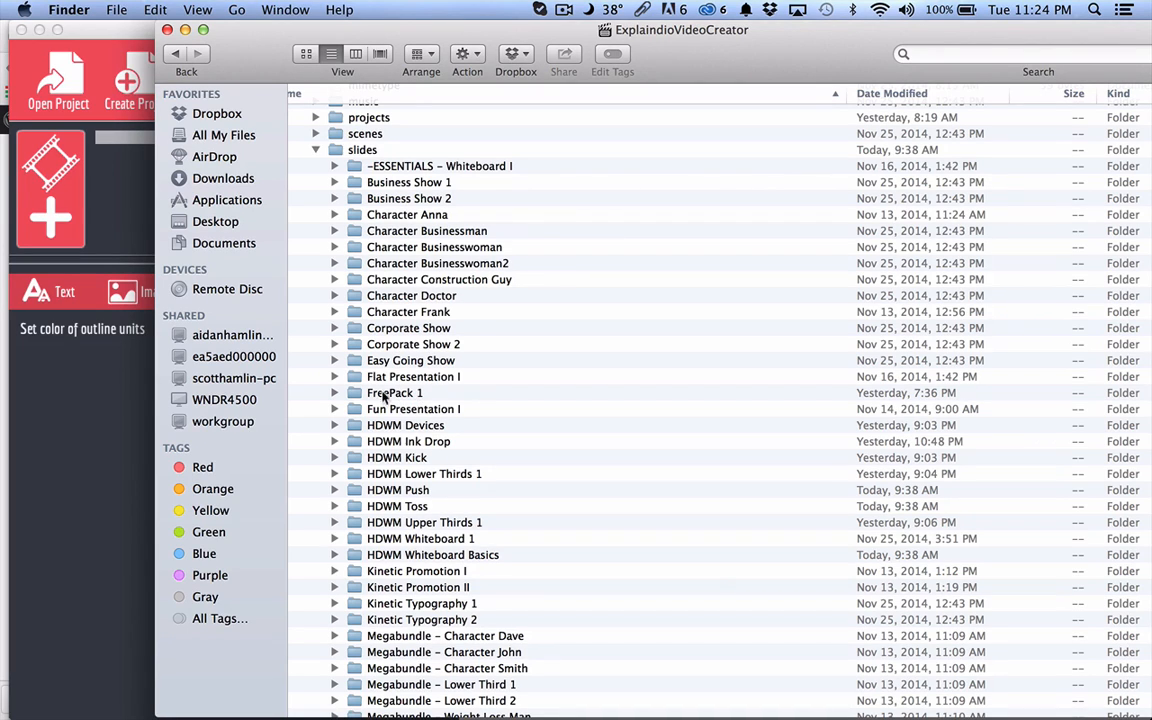
pyautogui.moveTo(449, 402)
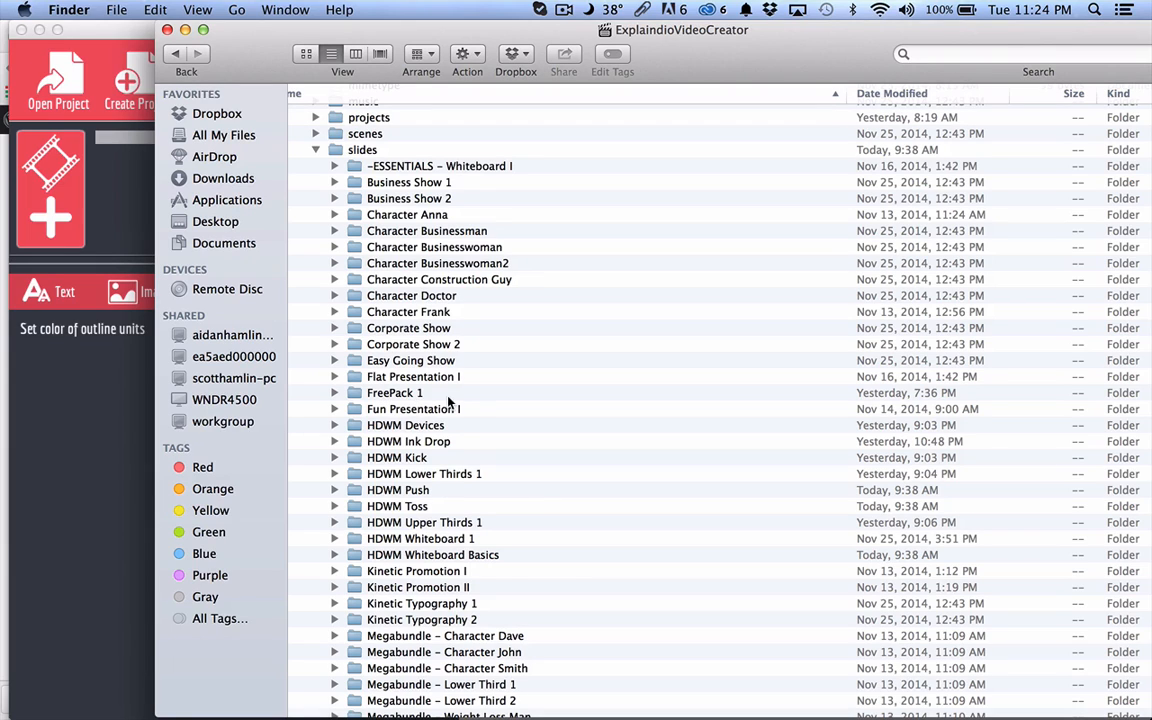